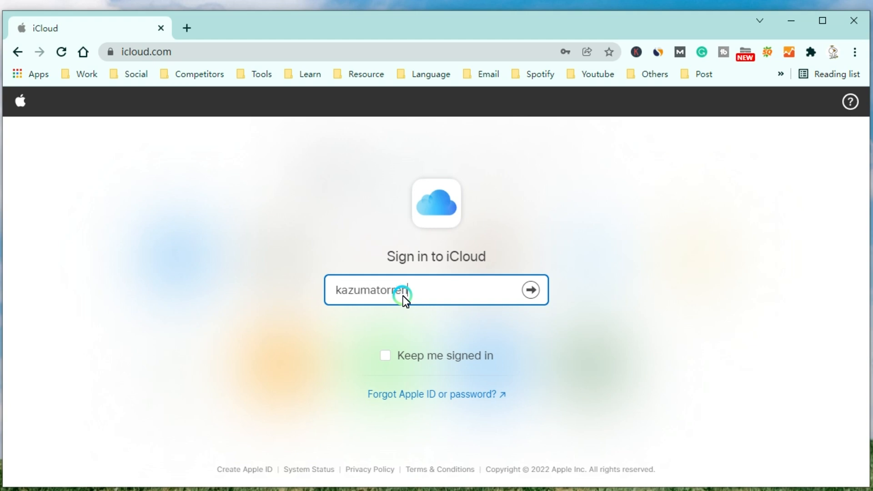
Step: Sign in to iCloud with the Gmail Apple ID and its password
text(@gmai)
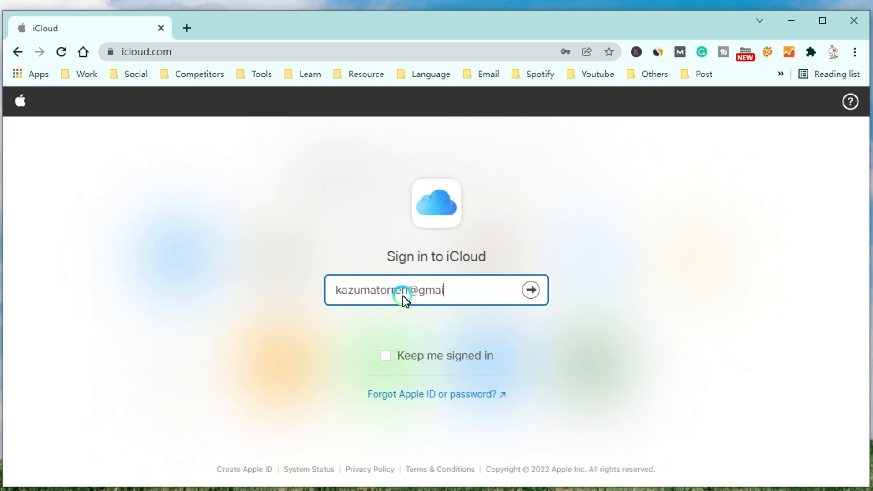
text(l.com)
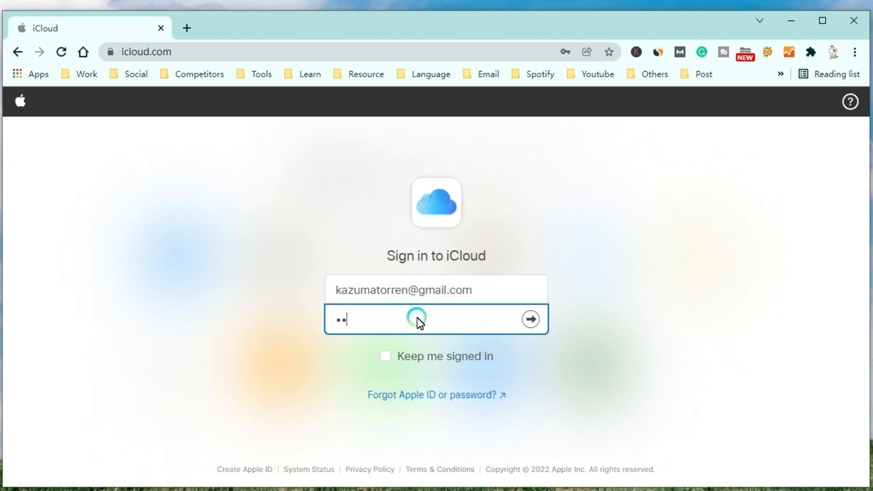
text(password)
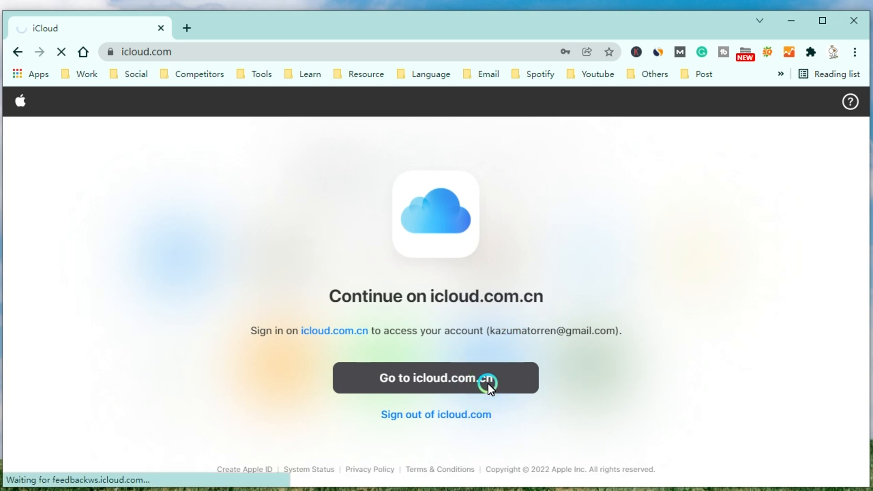
Step: Go to icloud.com.cn, launch Find iPhone, pick Zz from All Devices and erase it
click(436, 378)
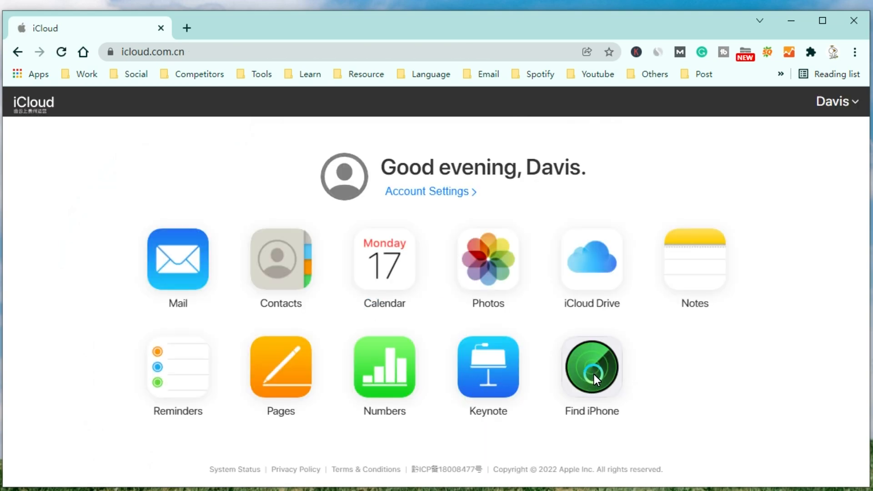
click(592, 367)
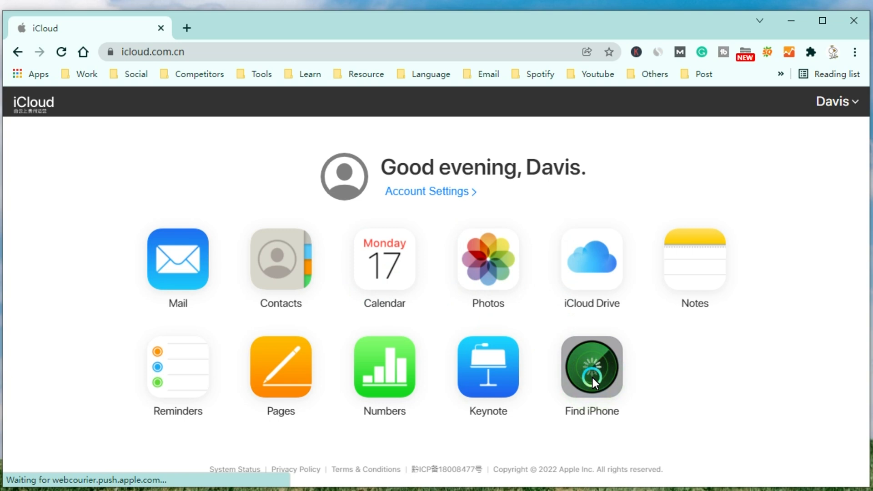
click(592, 366)
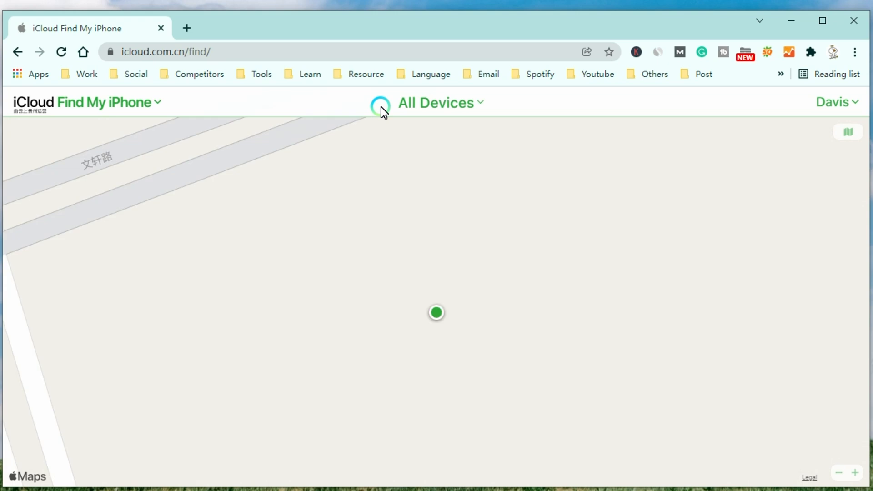
click(436, 102)
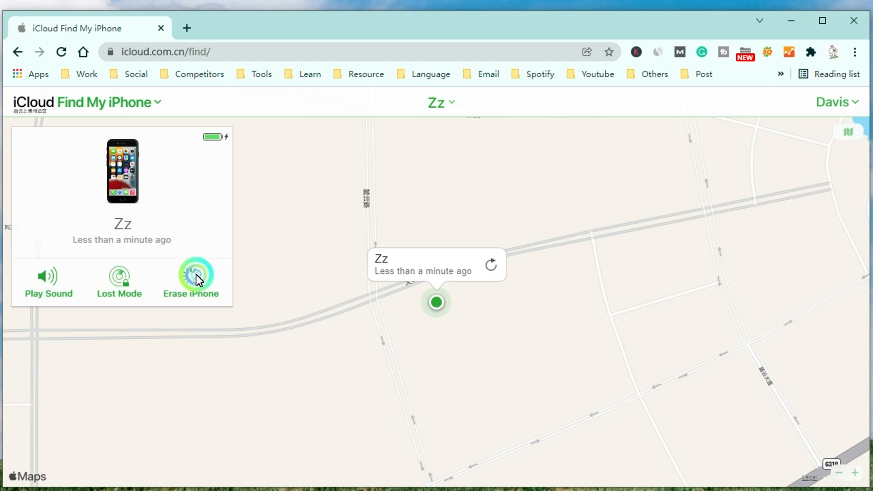
click(191, 275)
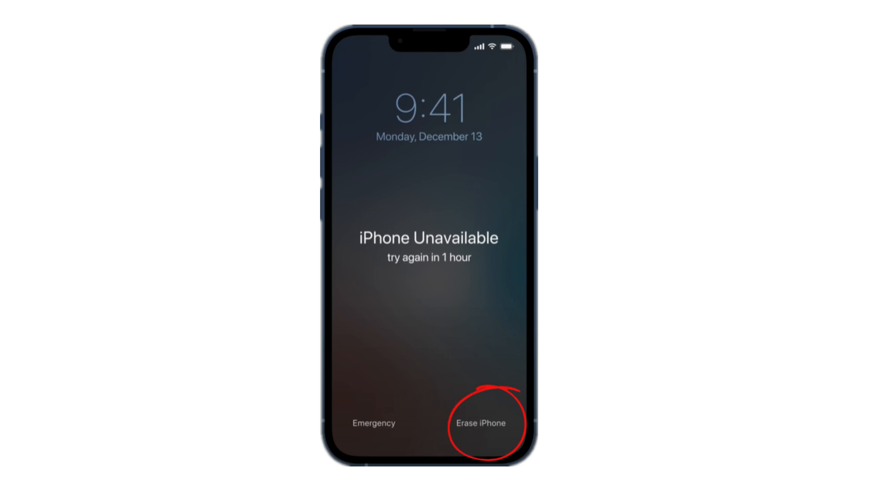
click(480, 423)
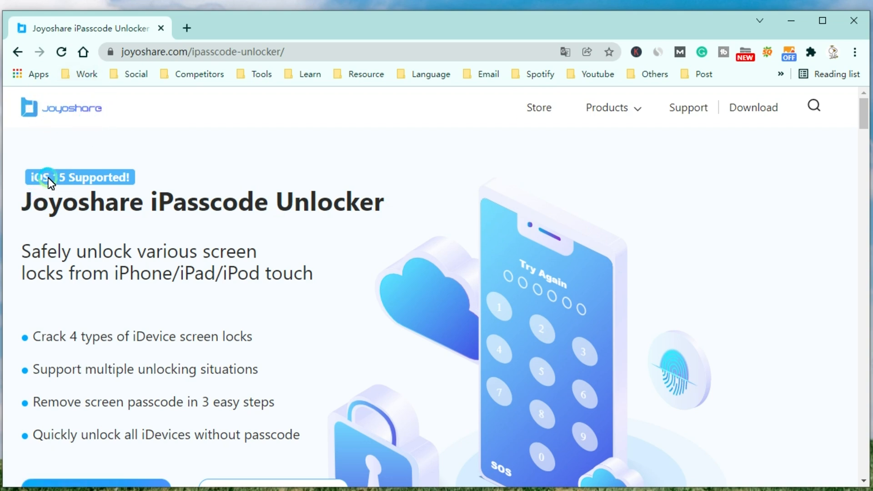
drag(50, 183, 189, 209)
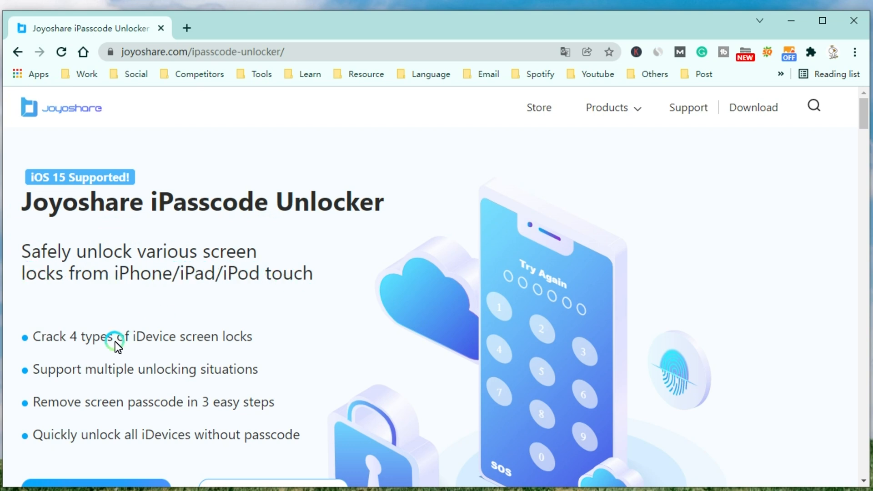
mouse_move(226, 342)
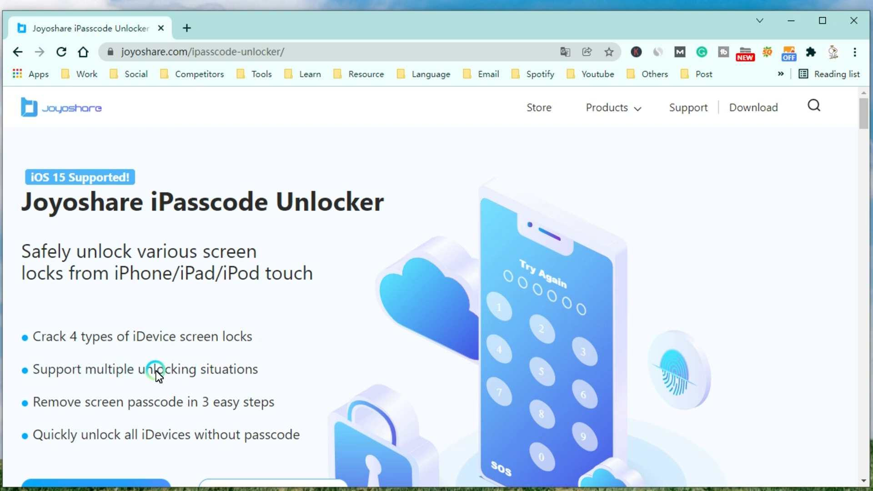
mouse_move(33, 404)
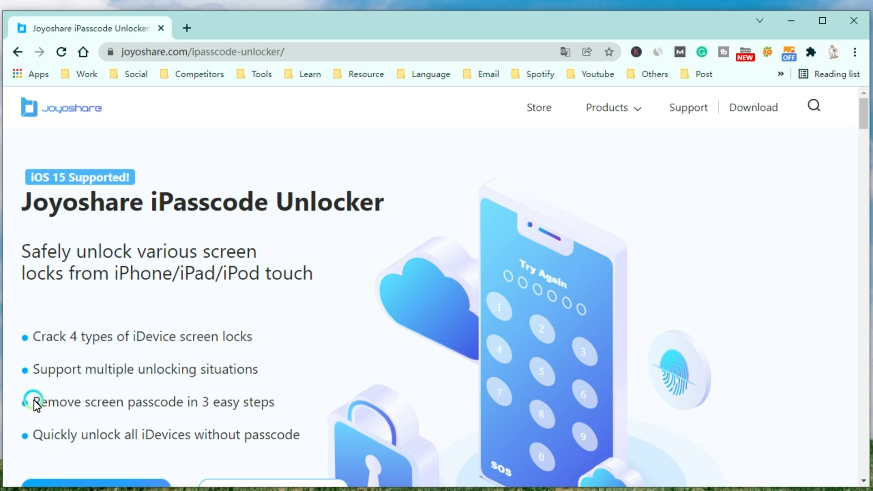
mouse_move(101, 448)
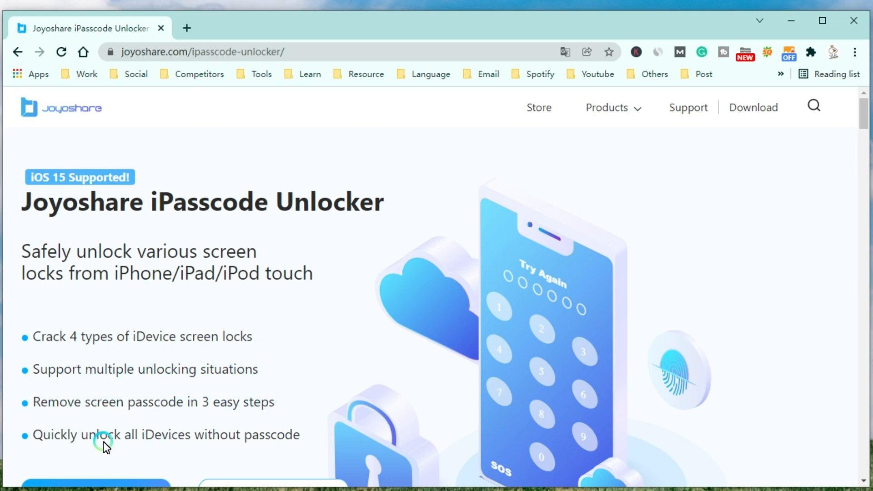
mouse_move(241, 446)
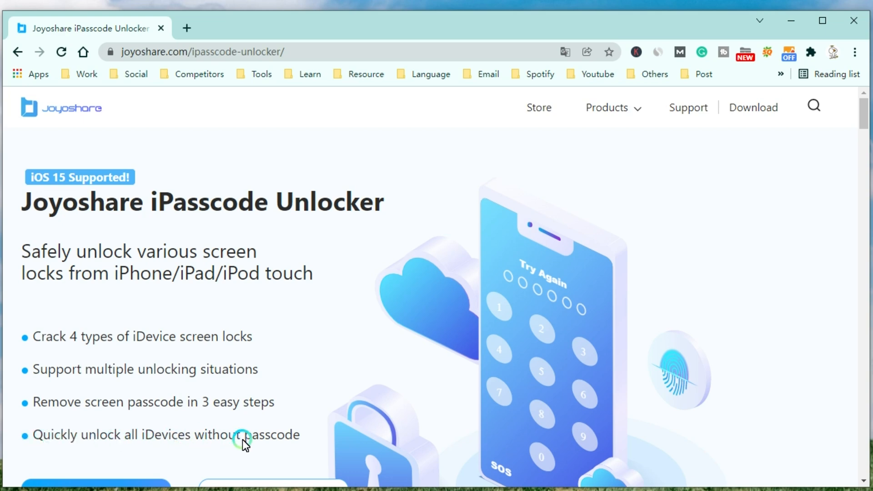
scroll(down, 3)
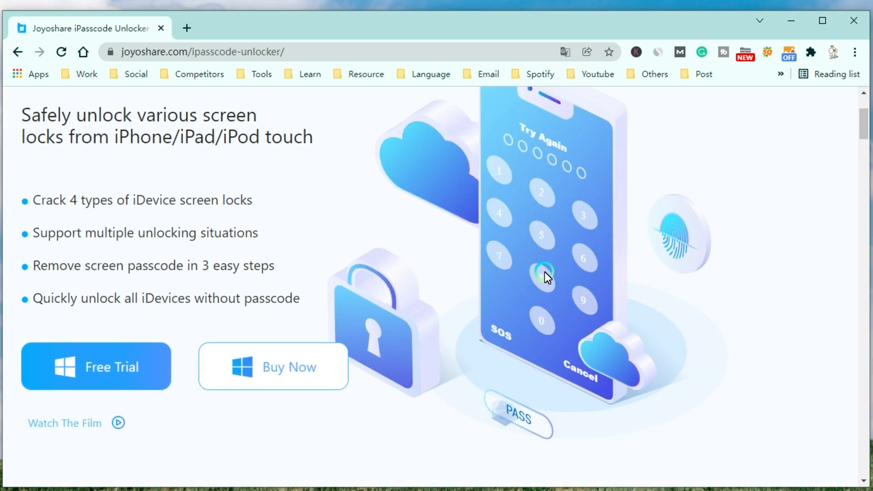
scroll(down, 3)
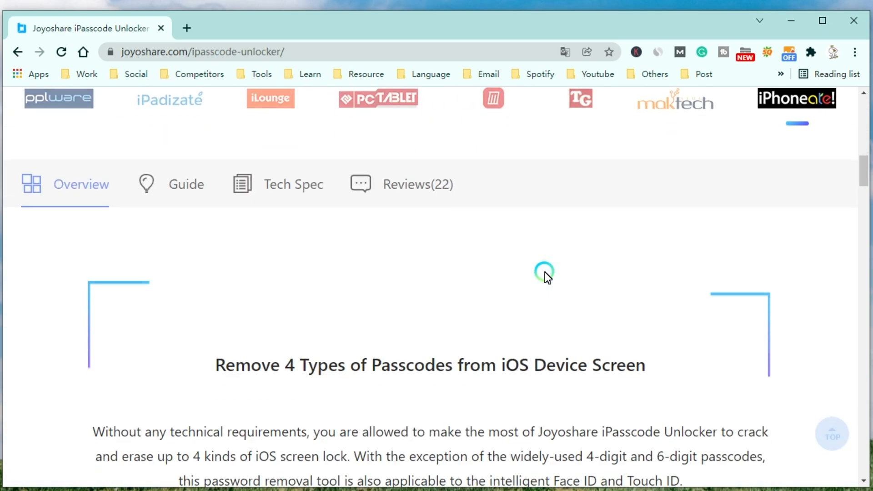
scroll(down, 3)
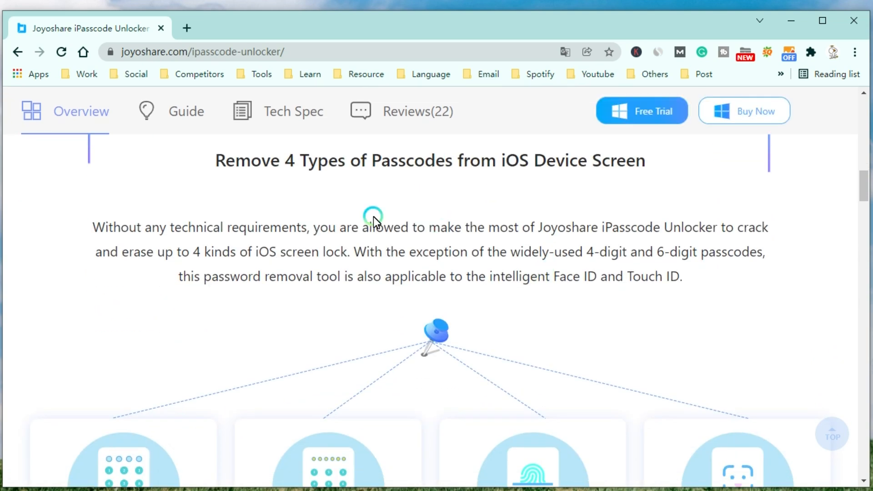
mouse_move(591, 165)
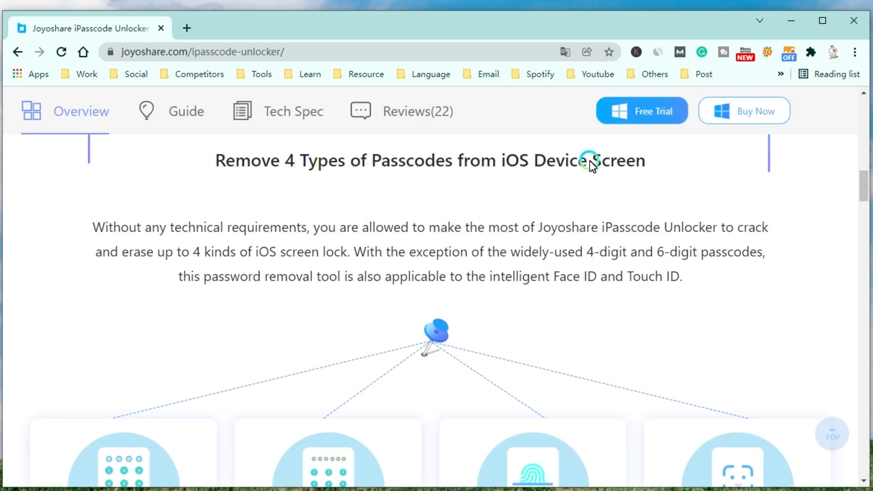
mouse_move(270, 244)
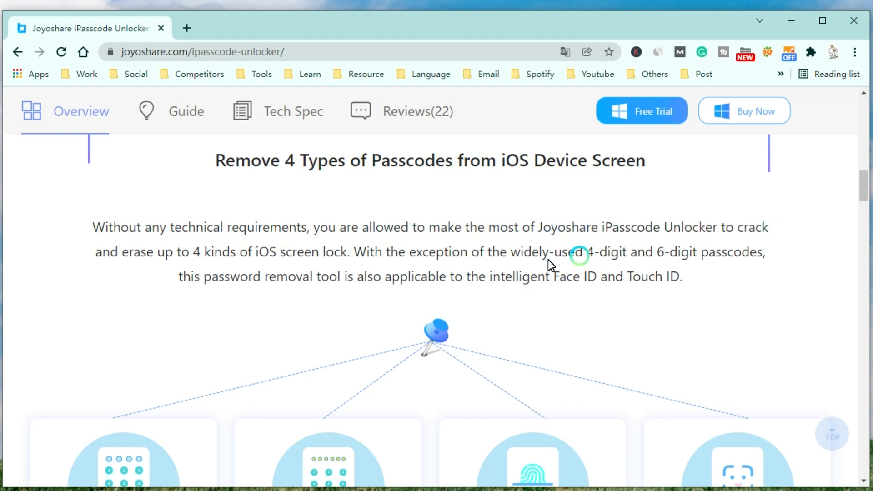
mouse_move(478, 255)
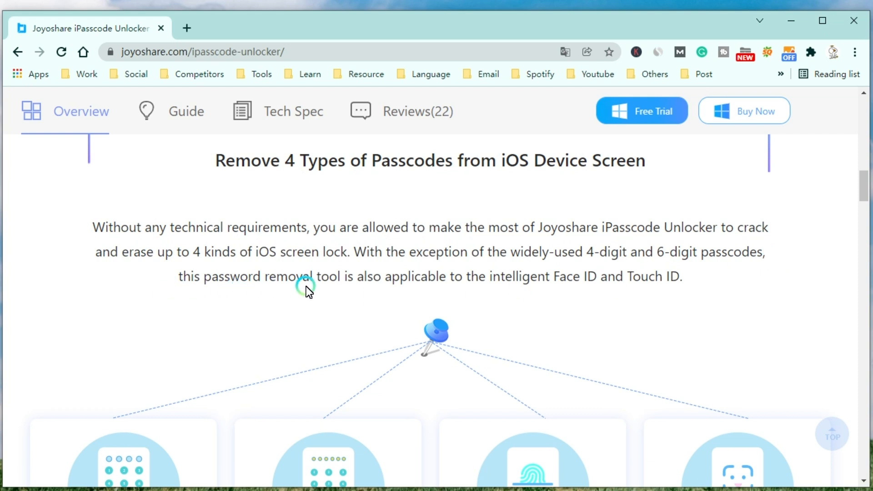
scroll(down, 3)
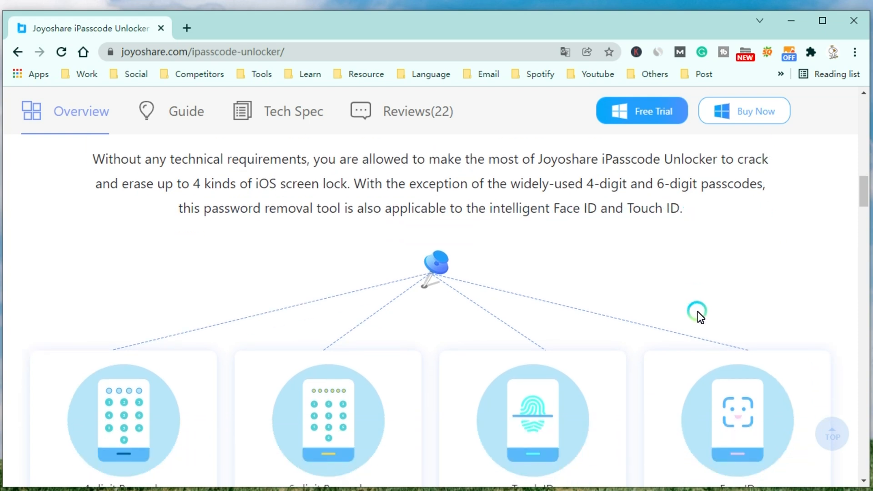
scroll(down, 3)
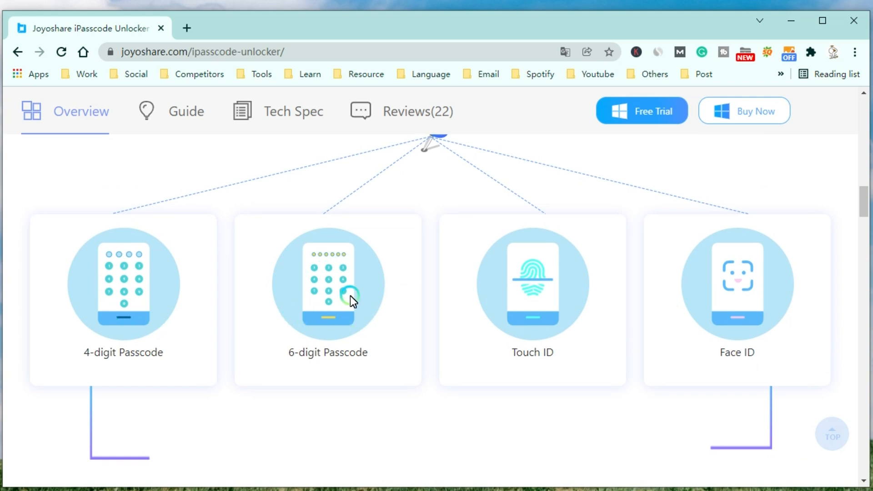
mouse_move(730, 318)
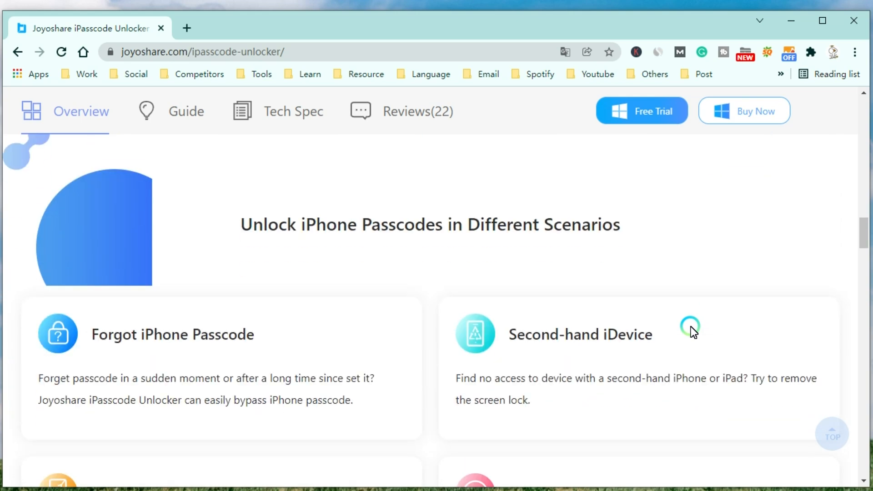
scroll(down, 3)
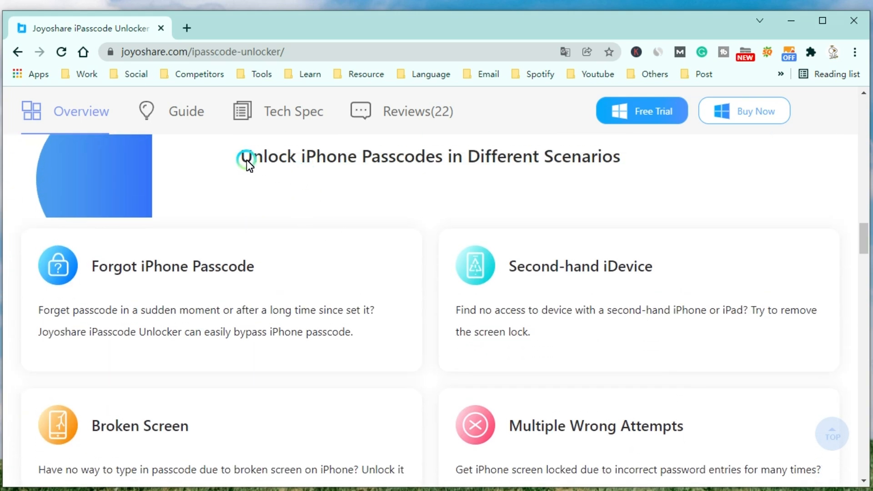
mouse_move(343, 180)
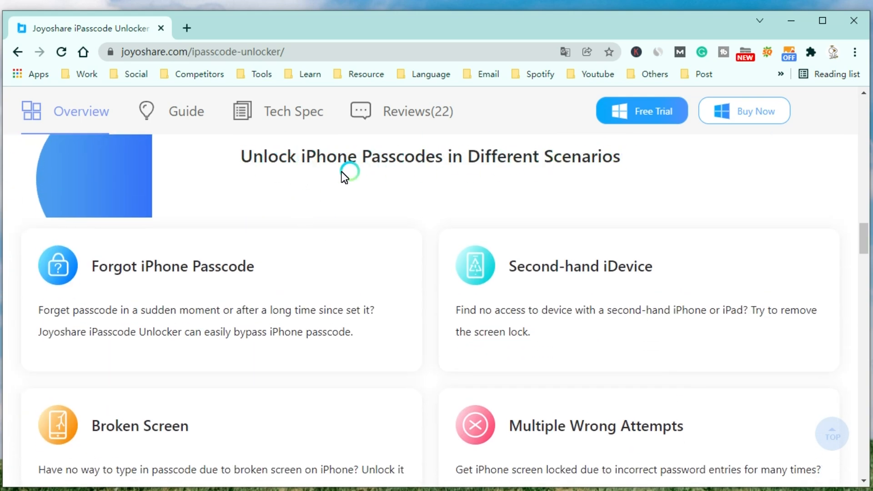
mouse_move(44, 279)
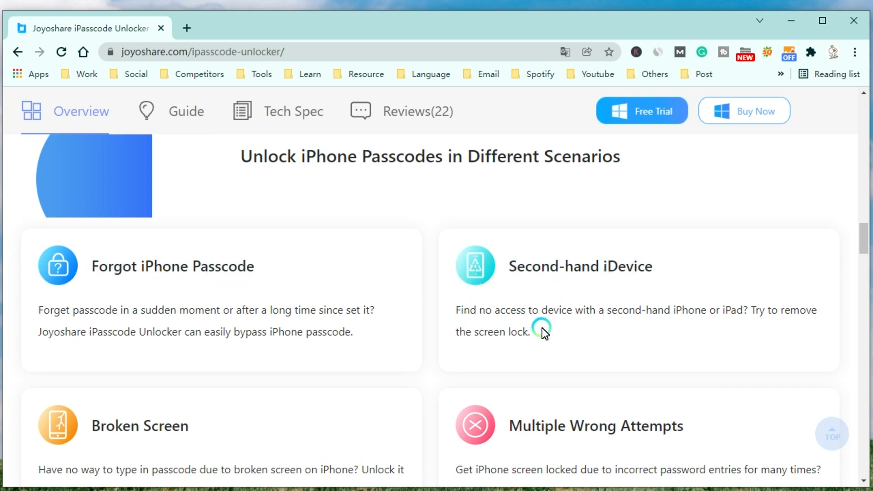
scroll(down, 3)
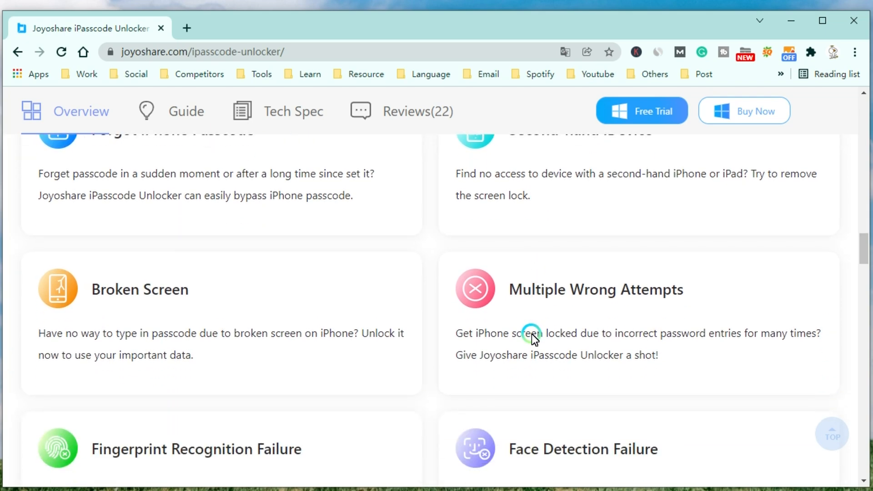
scroll(down, 3)
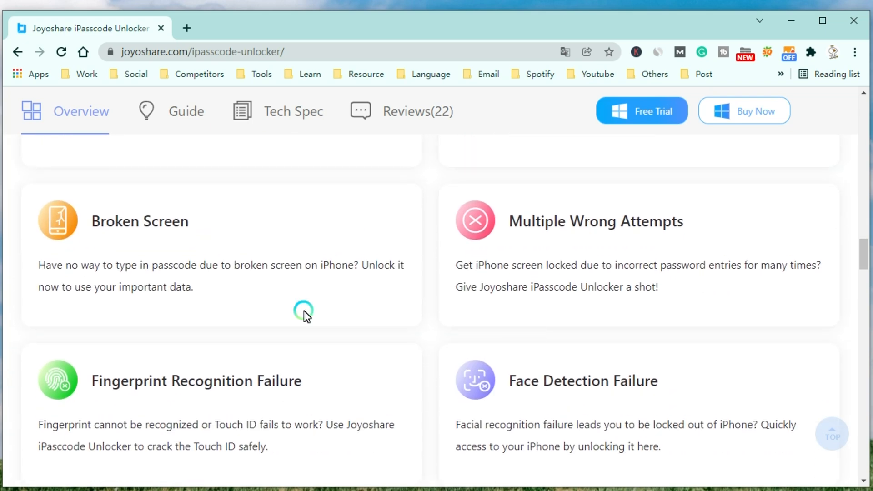
mouse_move(99, 230)
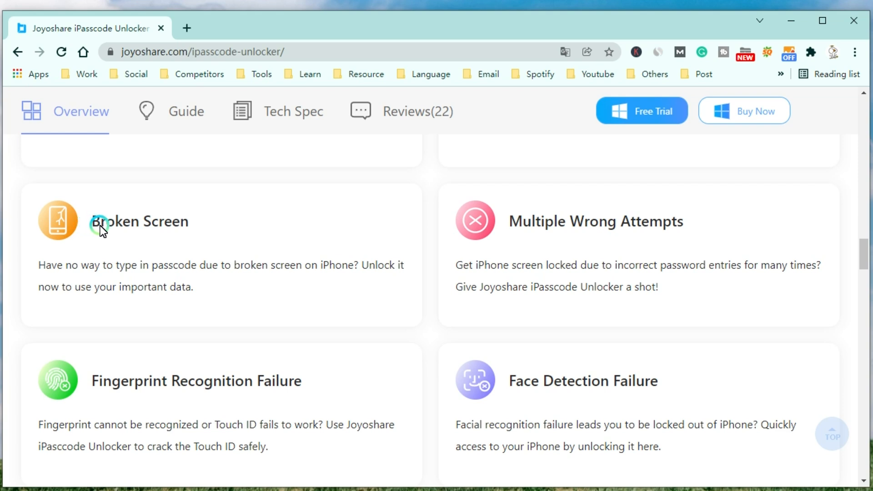
mouse_move(79, 266)
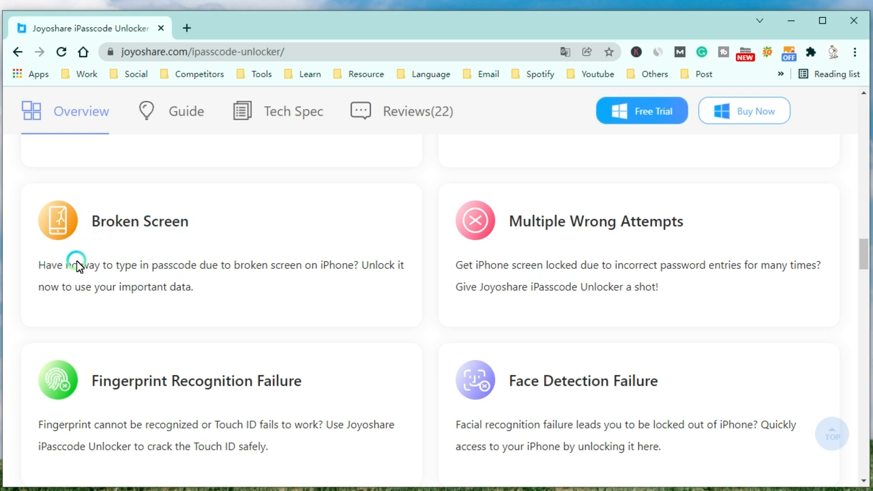
mouse_move(127, 299)
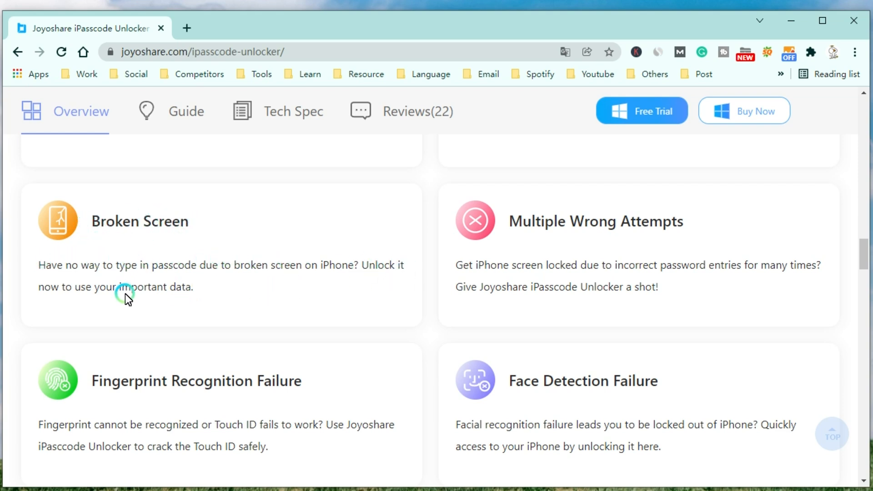
mouse_move(629, 249)
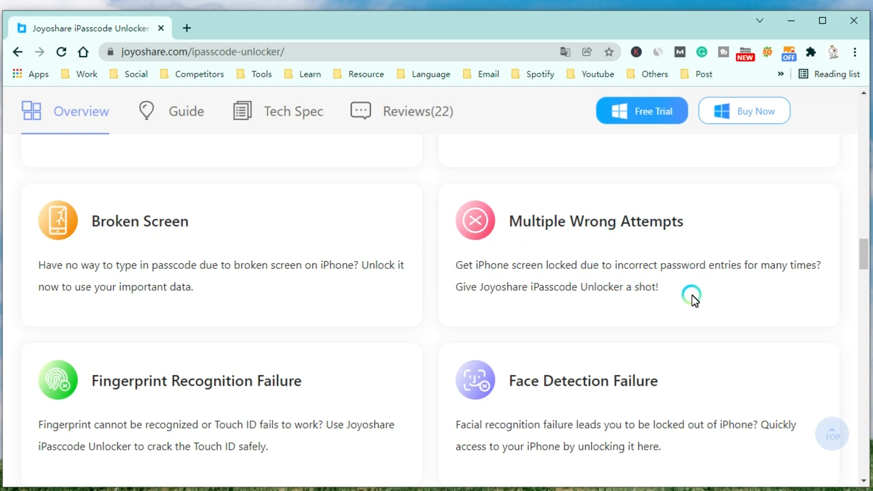
mouse_move(76, 426)
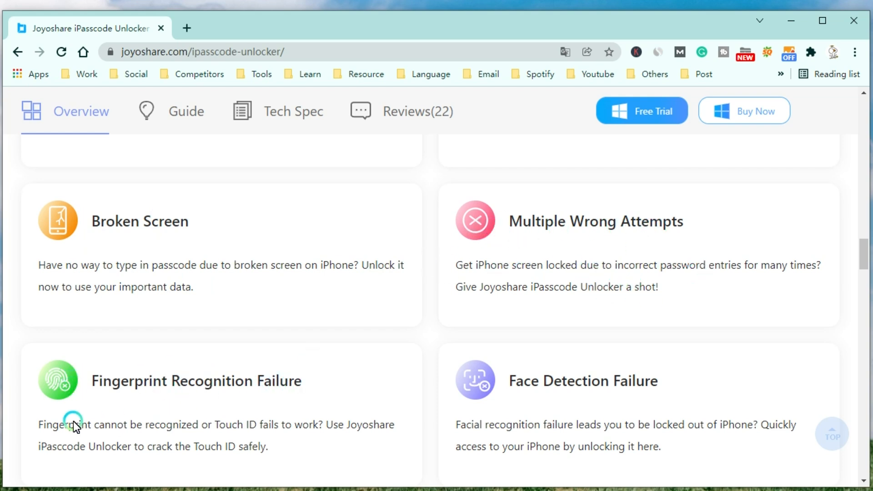
mouse_move(506, 394)
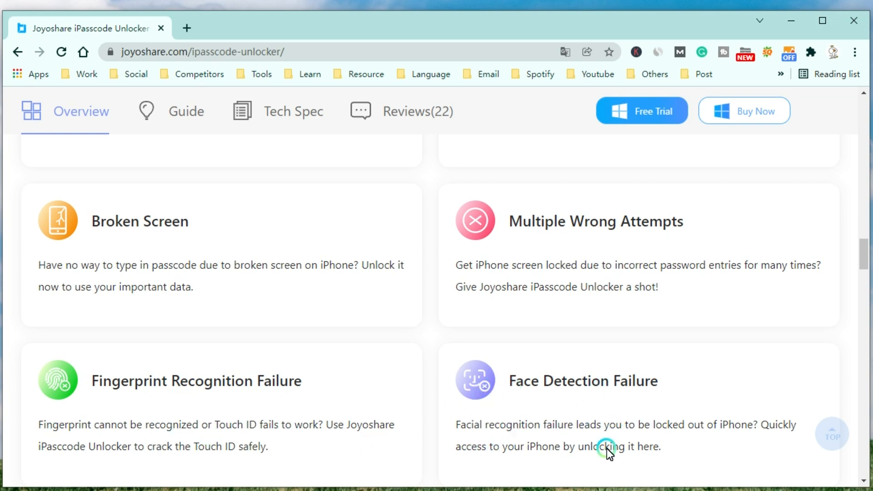
scroll(down, 3)
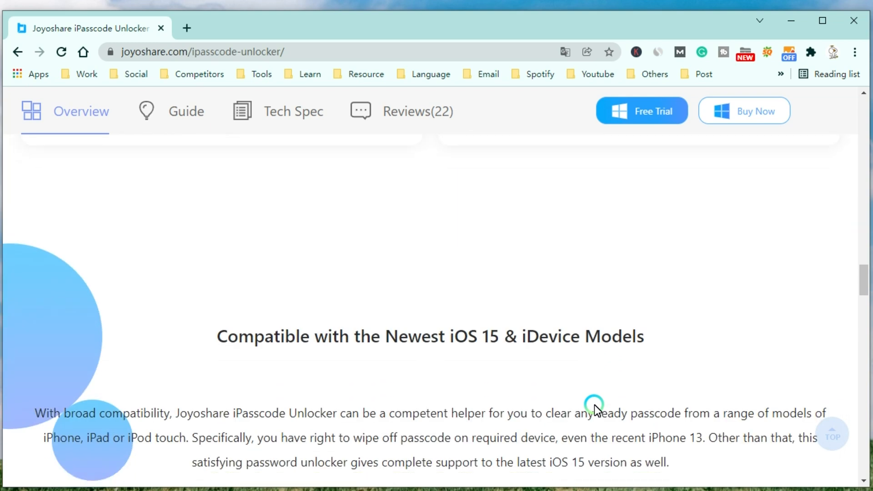
scroll(down, 3)
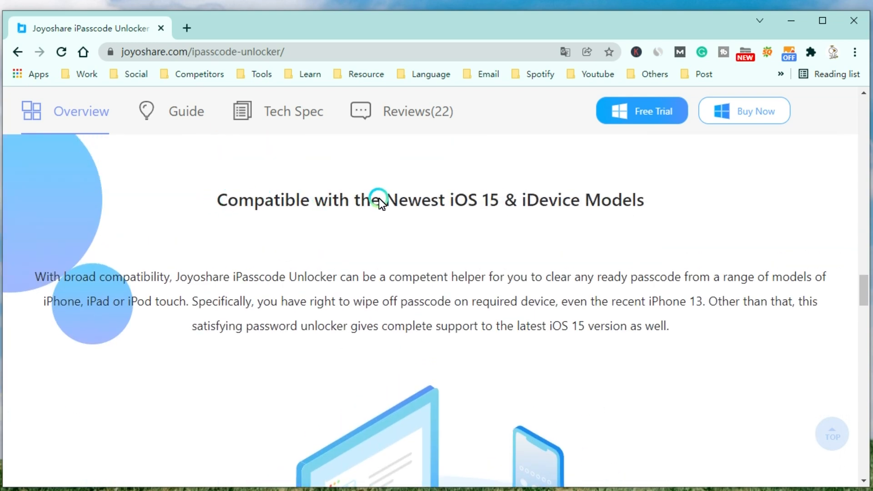
mouse_move(51, 285)
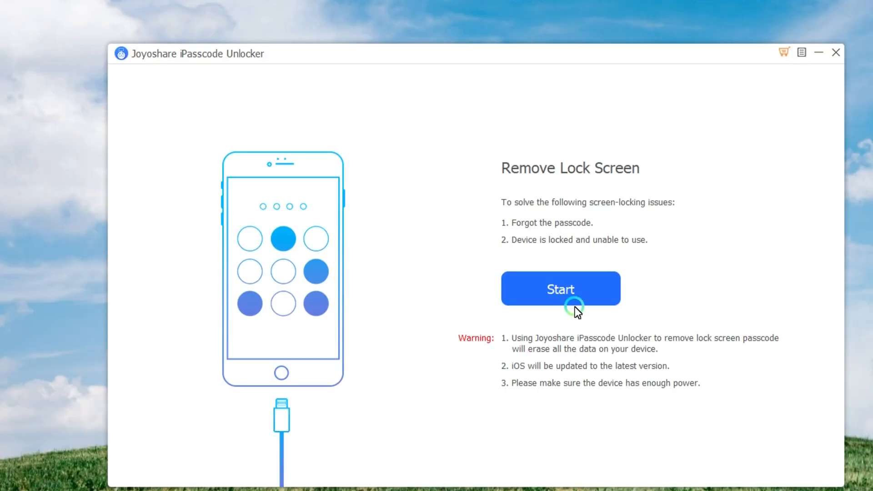
mouse_move(278, 333)
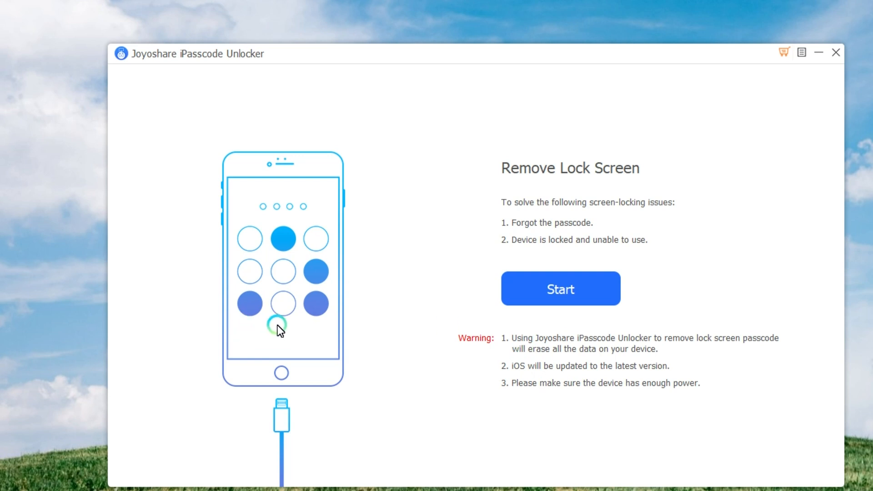
mouse_move(179, 56)
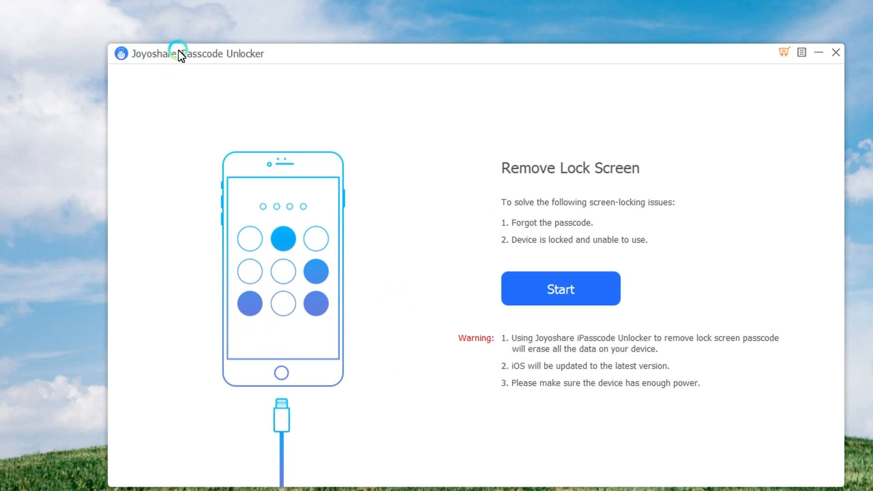
Step: Start Remove Lock Screen and download the iPhone 8 iOS 15.2.1 firmware
click(561, 289)
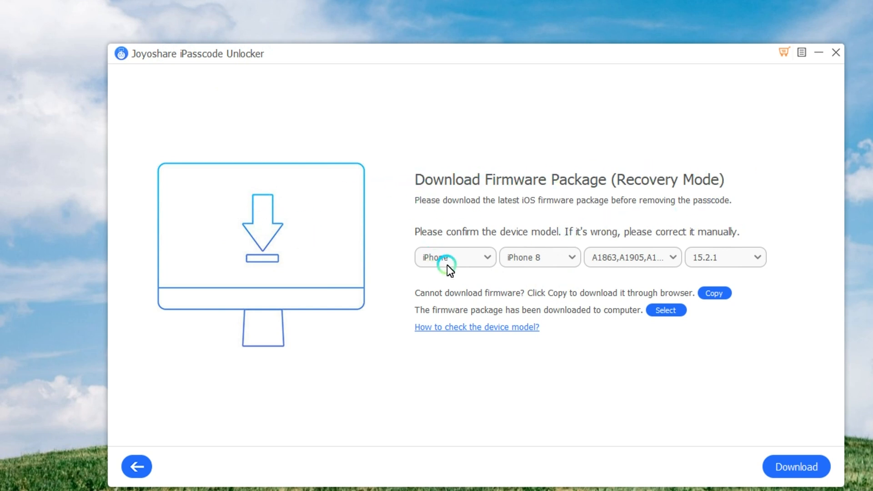
mouse_move(516, 264)
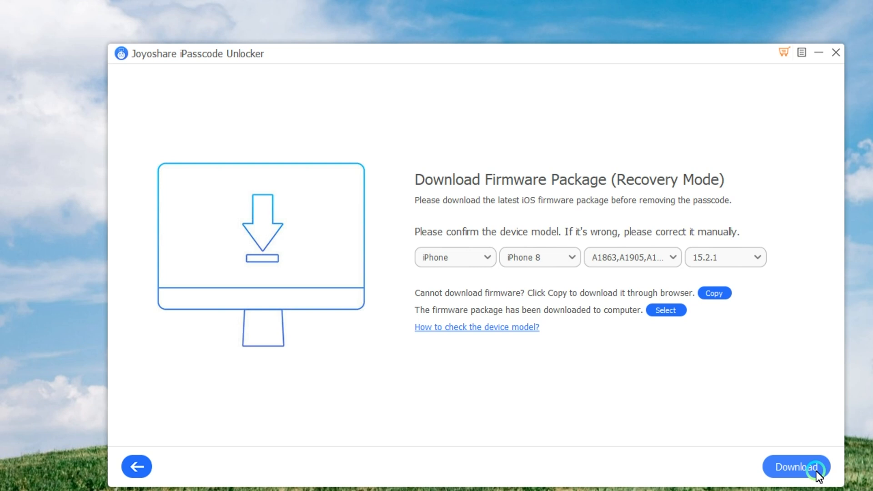
click(795, 467)
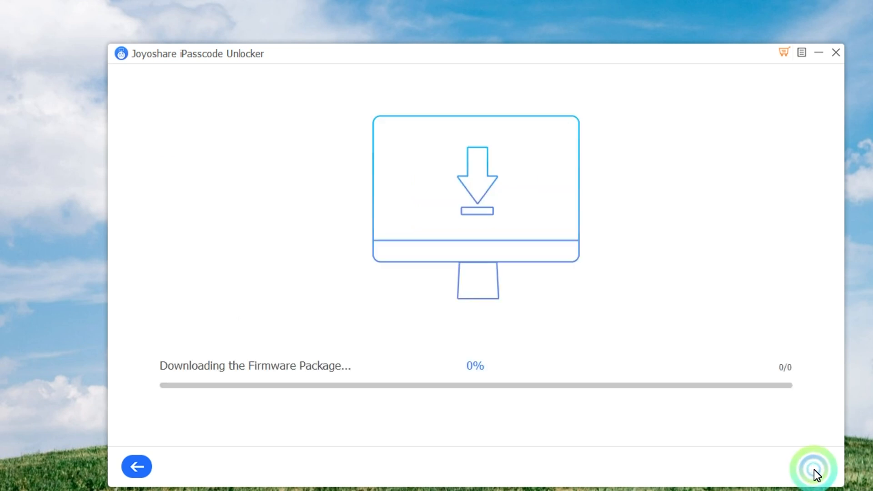